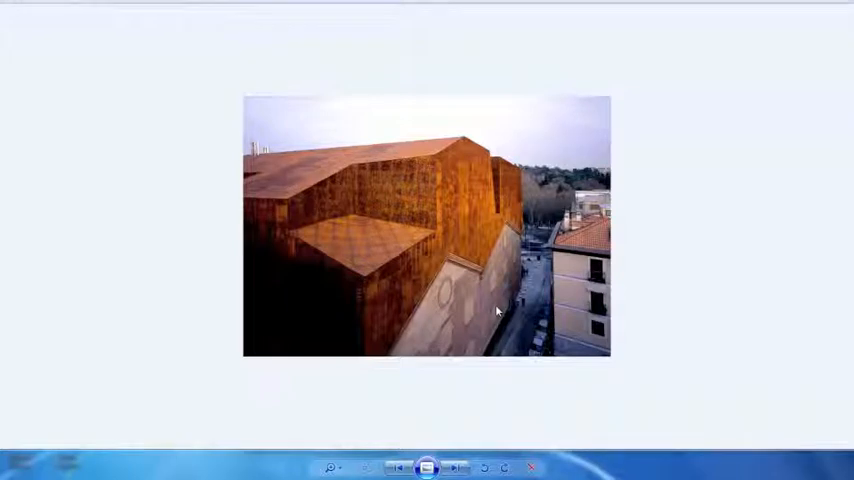
{"action": "mouse_move", "coordinate": [476, 292]}
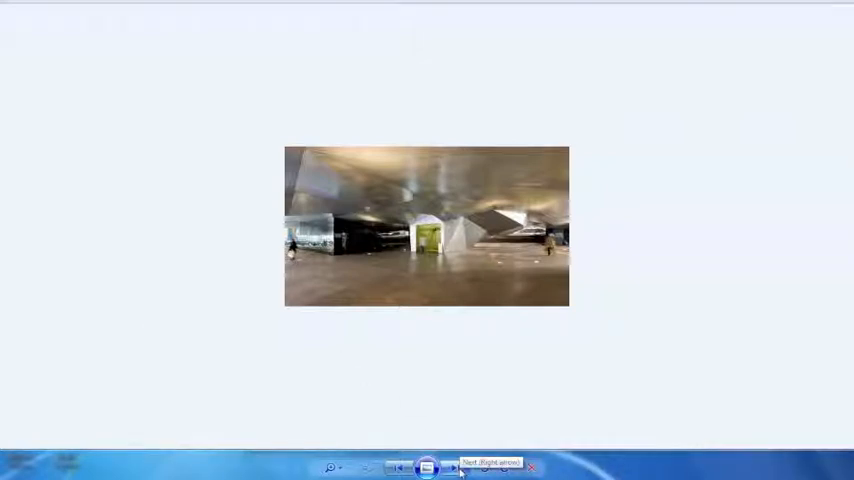
- Advance through the next two reference photos of the Corten-clad building
{"action": "left_click", "coordinate": [458, 468]}
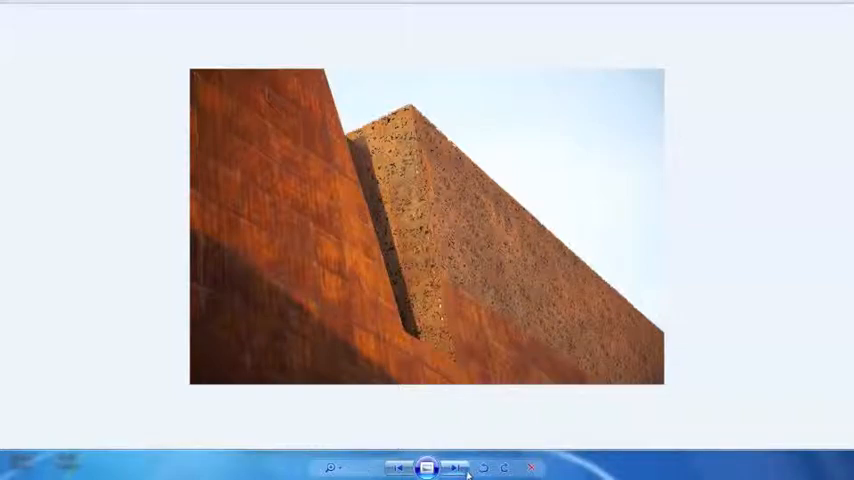
{"action": "mouse_move", "coordinate": [456, 468]}
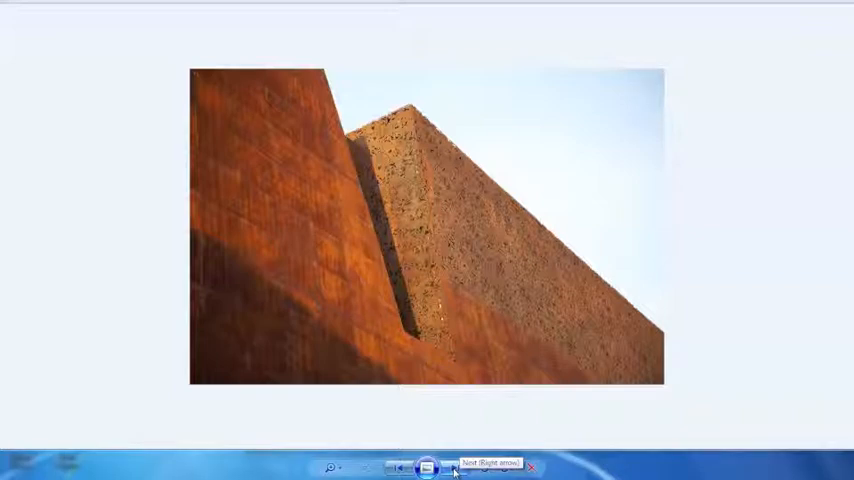
{"action": "left_click", "coordinate": [450, 466]}
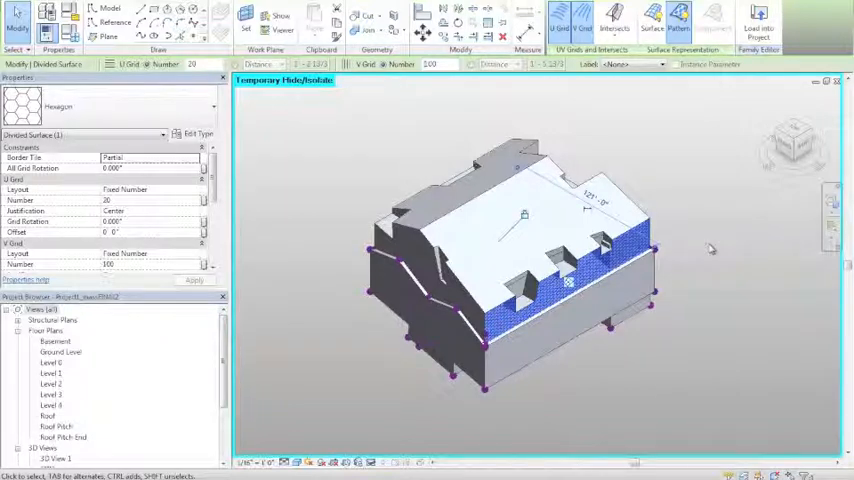
{"action": "mouse_move", "coordinate": [728, 238]}
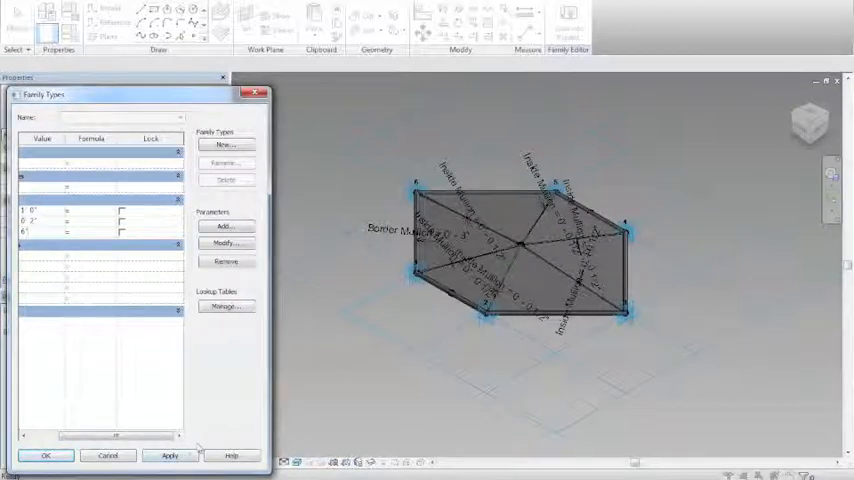
- Bring up the Family Types parameter list for the triangulated panel pattern
{"action": "left_click", "coordinate": [168, 456]}
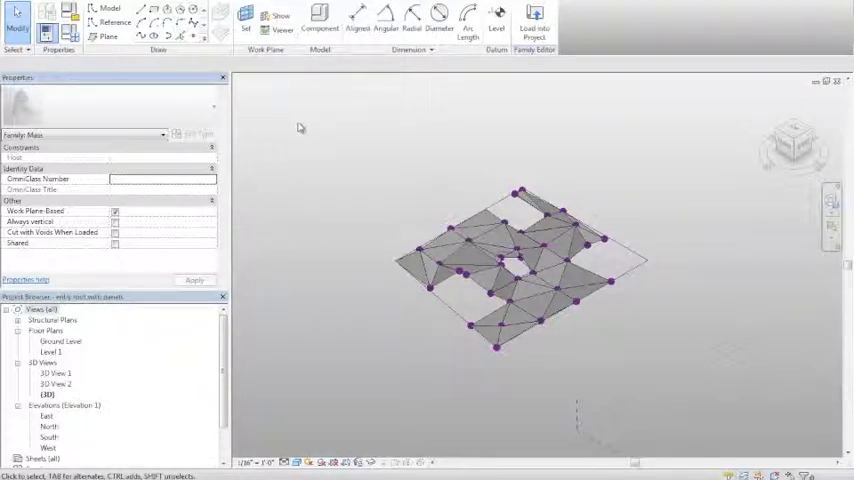
{"action": "mouse_move", "coordinate": [300, 122]}
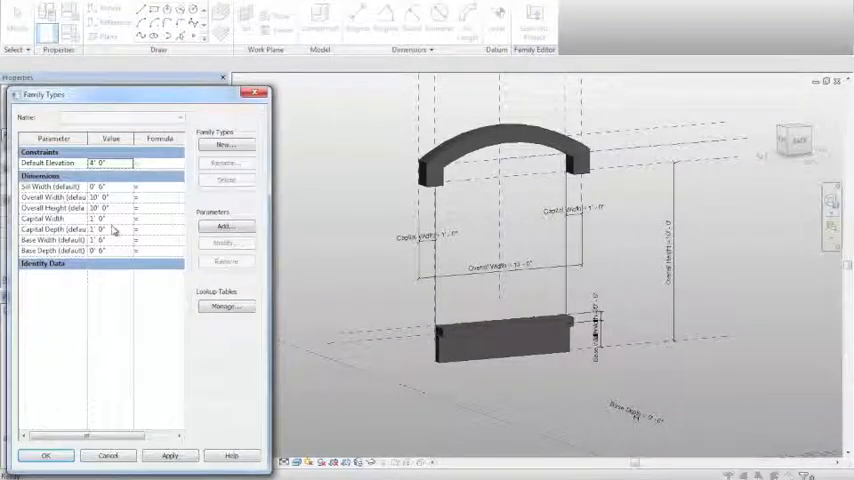
- Edit the arched window's width, overall height and capital dimensions and apply them
{"action": "left_click", "coordinate": [104, 208]}
{"action": "type", "text": "12"}
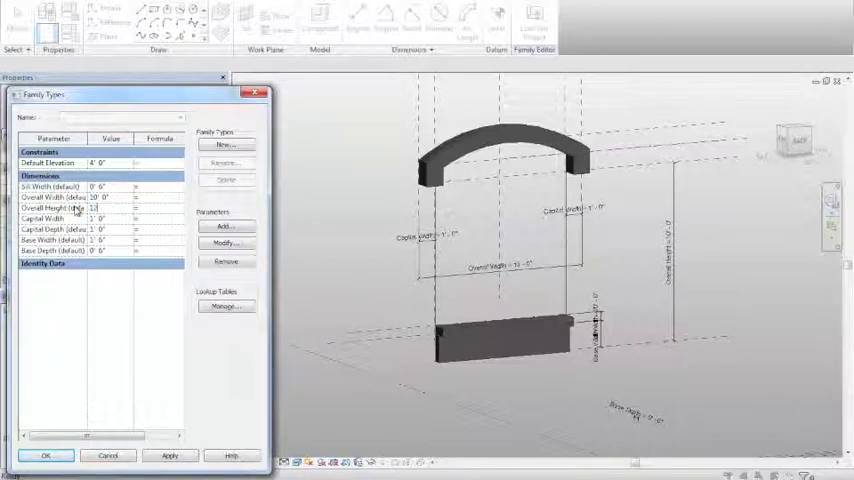
{"action": "left_click", "coordinate": [116, 208]}
{"action": "type", "text": "2"}
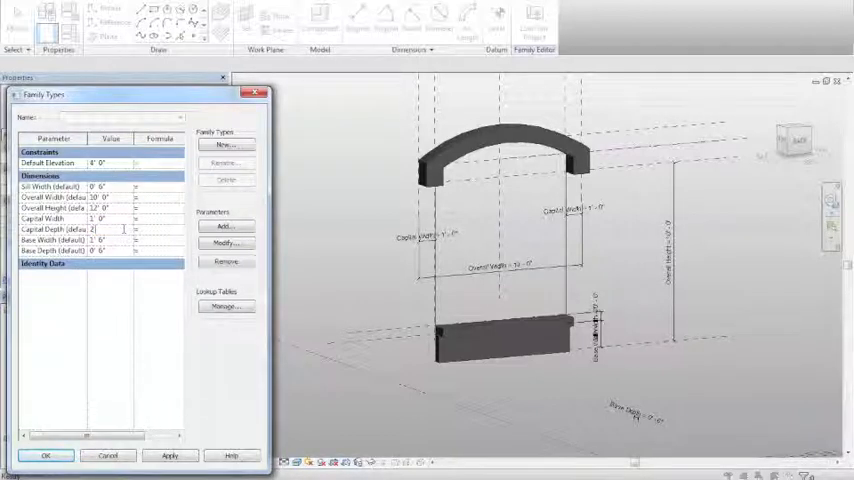
{"action": "left_click", "coordinate": [168, 456]}
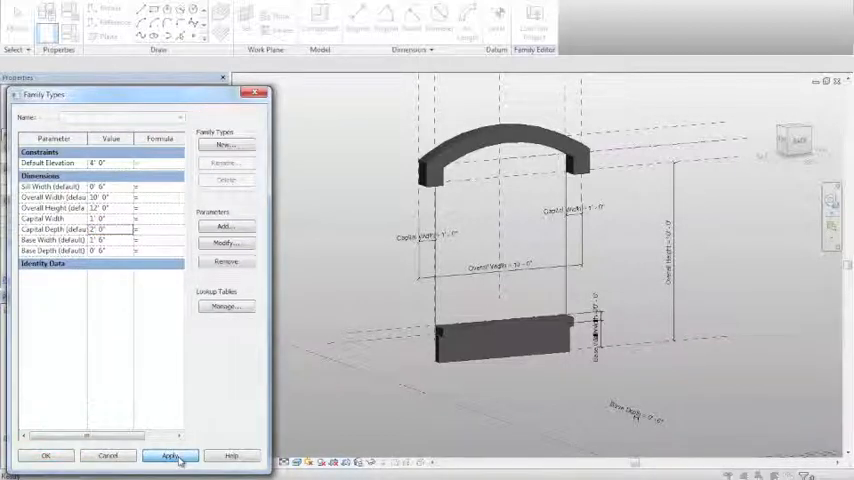
{"action": "left_click", "coordinate": [168, 456]}
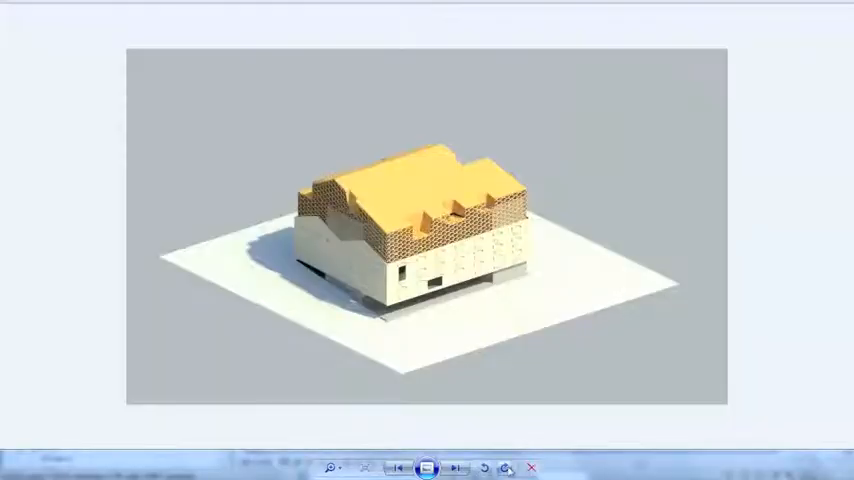
{"action": "mouse_move", "coordinate": [530, 356]}
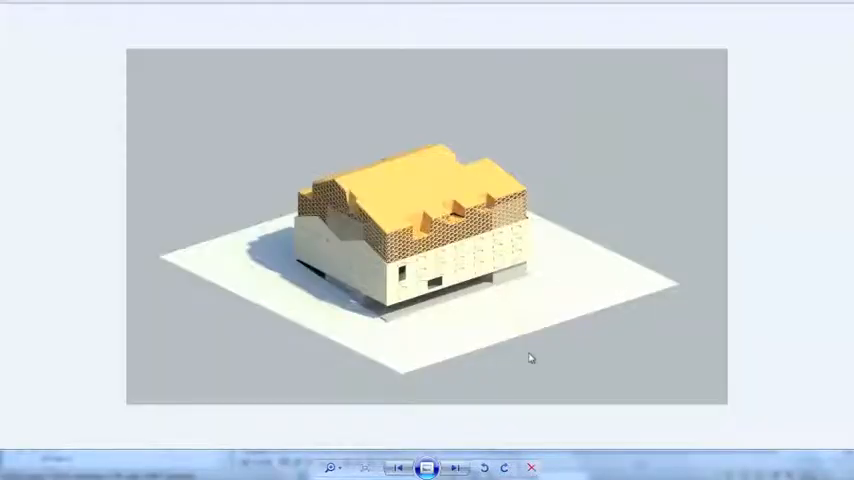